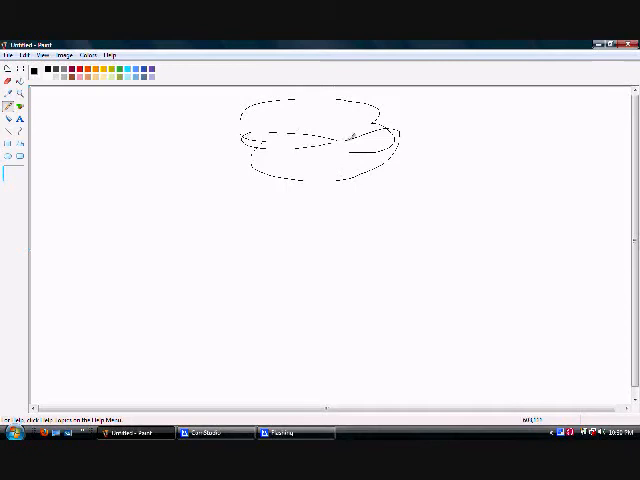
Step: Scribble eyes and a jagged beard below the hair, then a curving line rising to its upper right
{"action": "left_click_drag", "start_coordinate": [376, 224], "coordinate": [380, 344]}
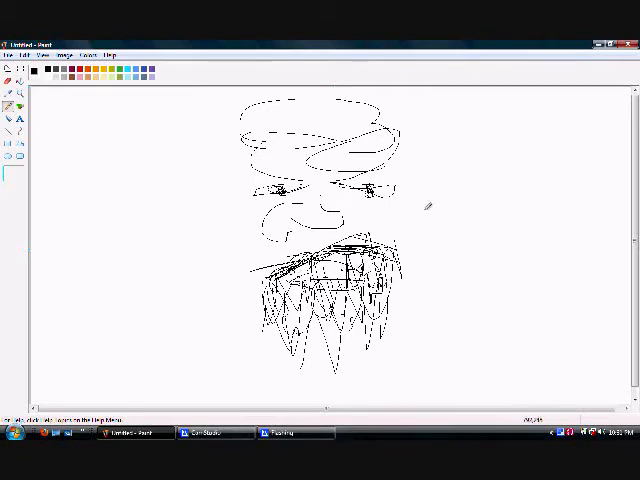
{"action": "left_click_drag", "start_coordinate": [424, 200], "coordinate": [536, 120]}
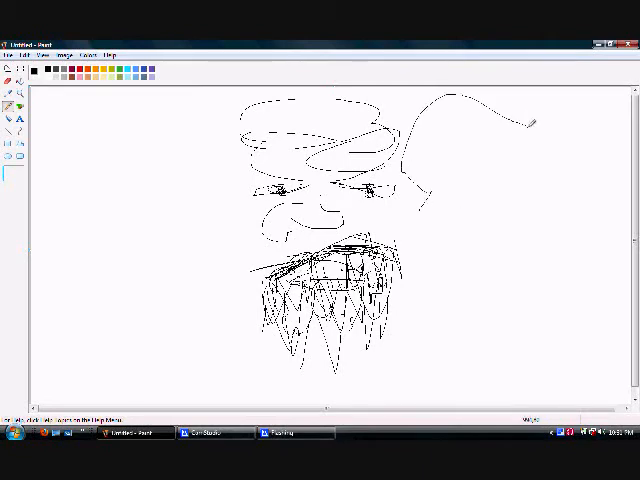